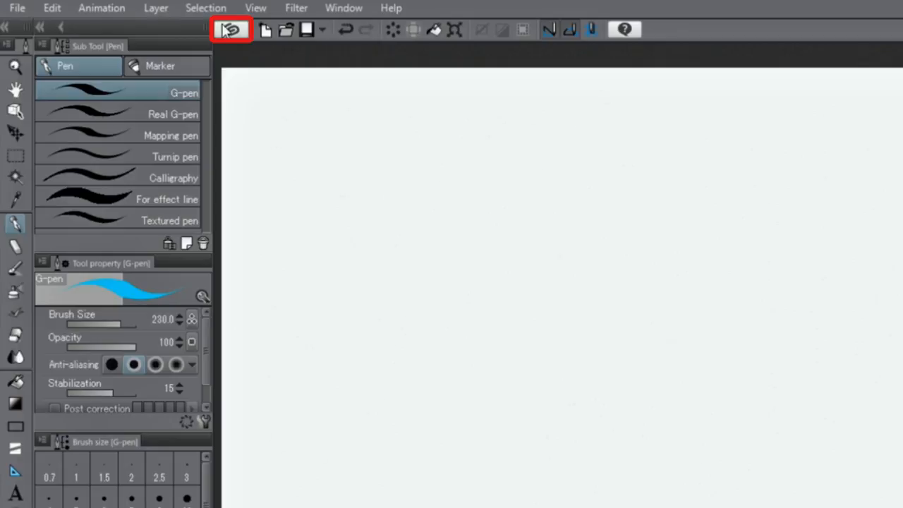
Visit the ASSETS materials store from the Clip Studio launcher, then return to Paint.
click(231, 28)
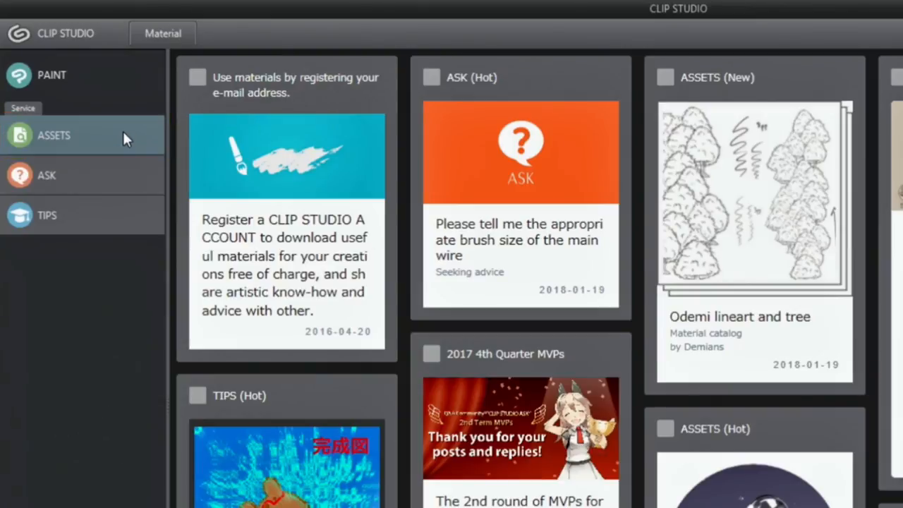
click(54, 135)
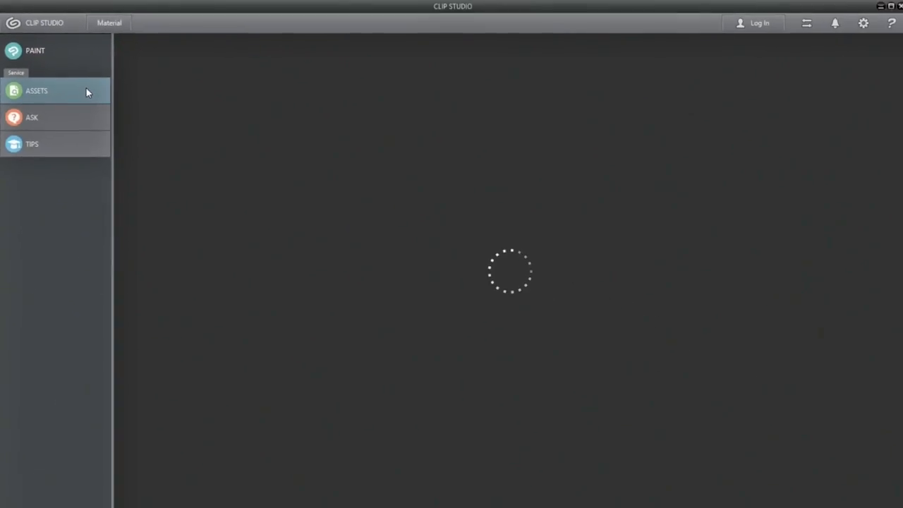
click(37, 90)
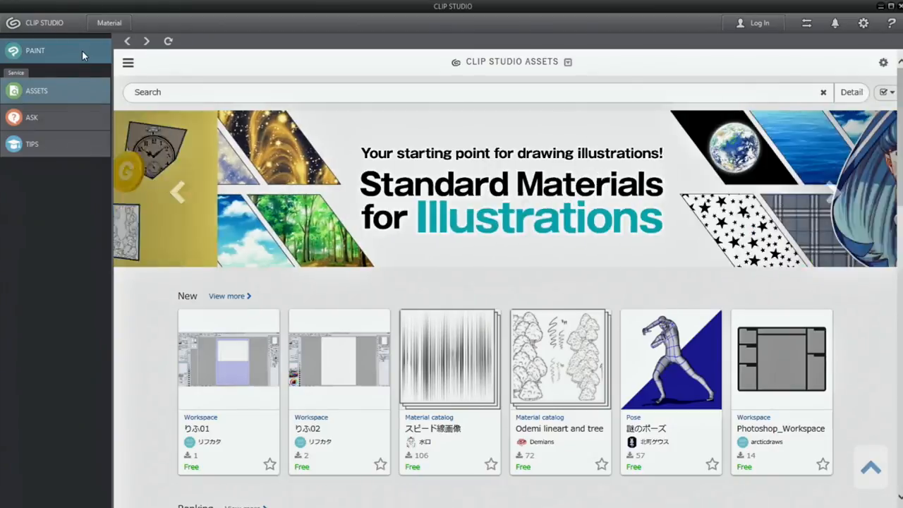
click(36, 51)
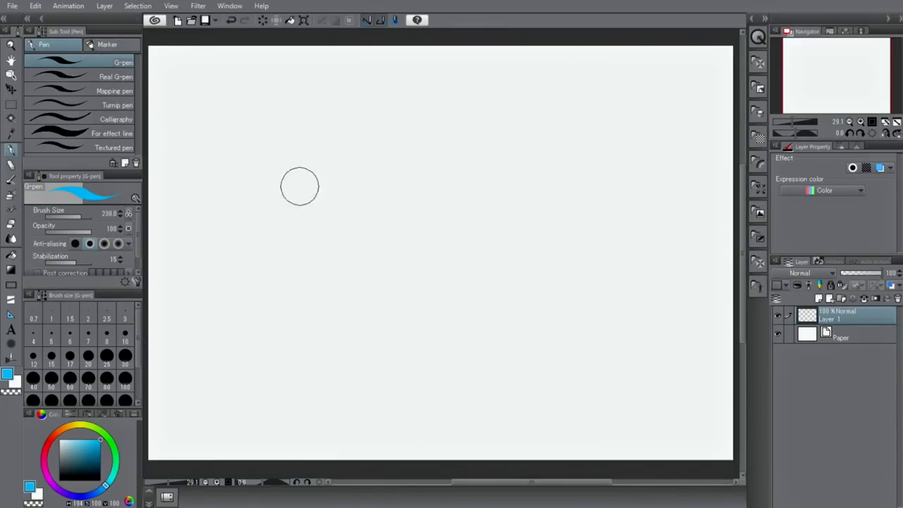
Draw a large blue numeral 1 on the canvas with the G-pen.
drag(359, 184, 423, 102)
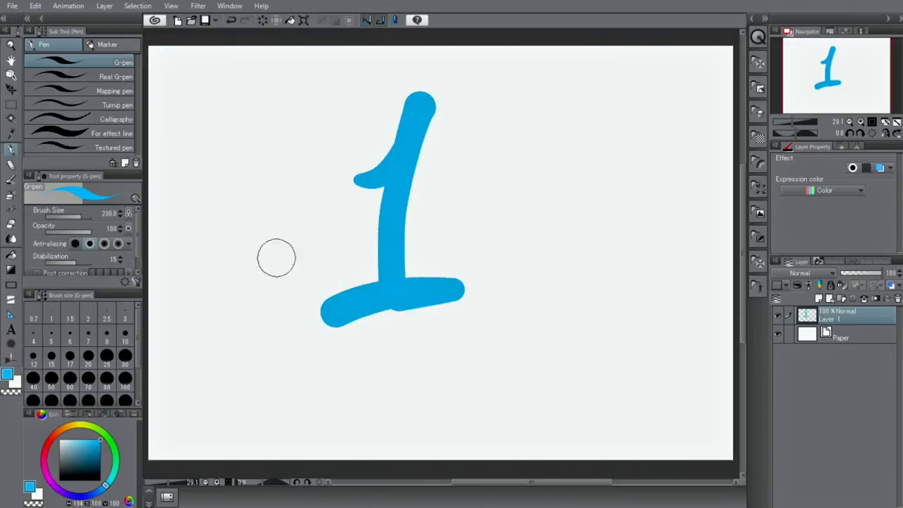
Create raster Layer 2 and erase part of the orange numeral 2 drawn on it.
click(105, 6)
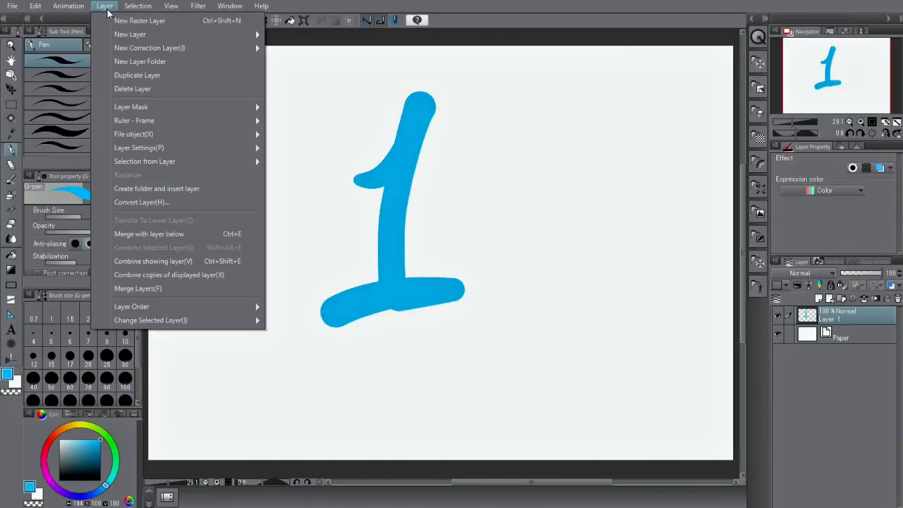
click(140, 21)
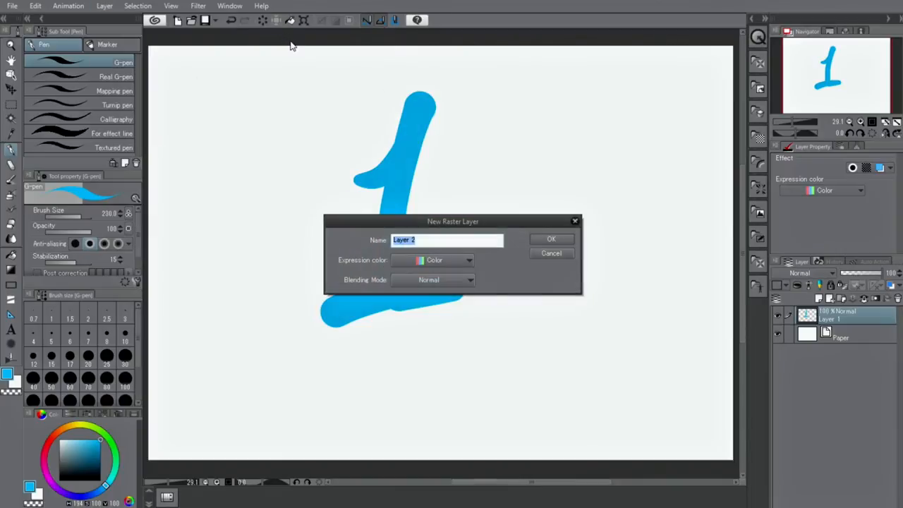
click(550, 239)
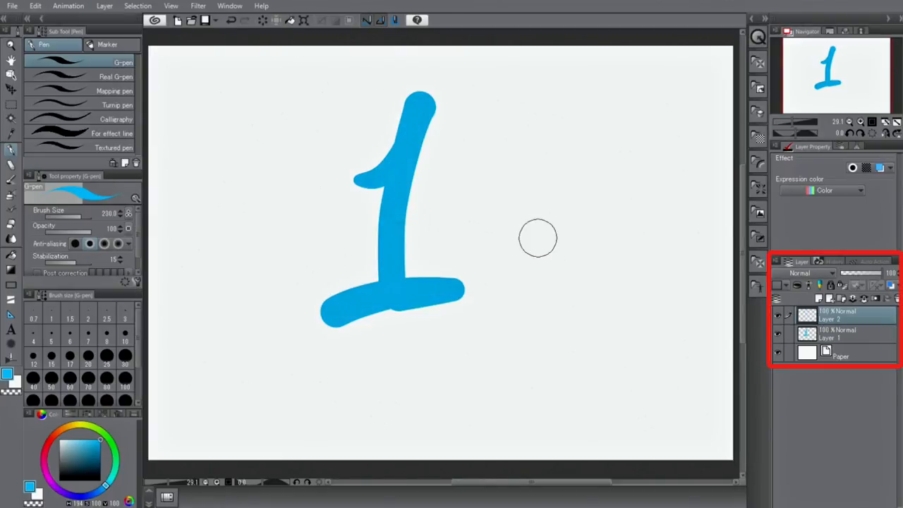
mouse_move(65, 435)
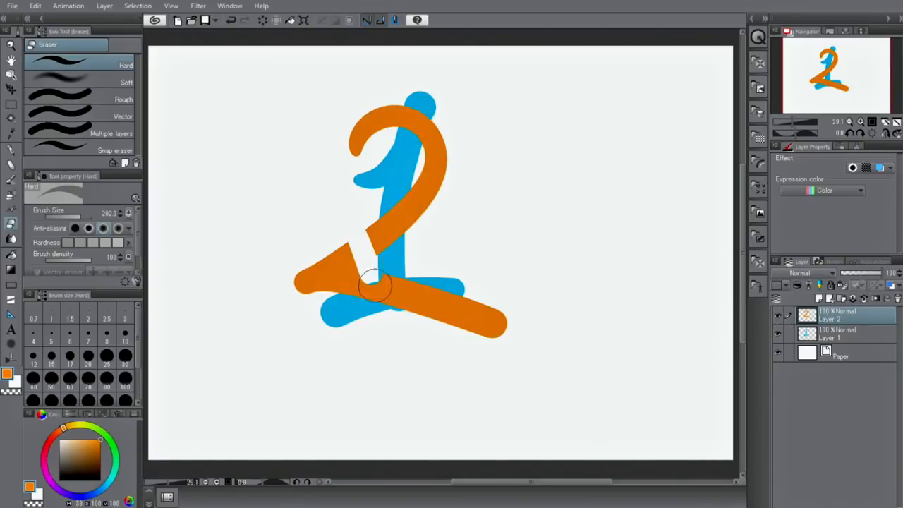
drag(378, 289, 355, 191)
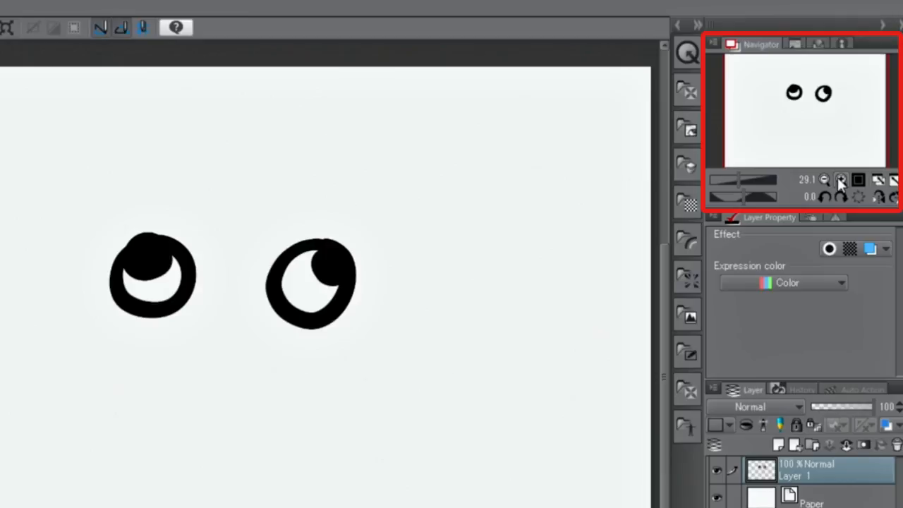
Zoom in on the eyes and draw the dog's nose and muzzle below them.
click(841, 180)
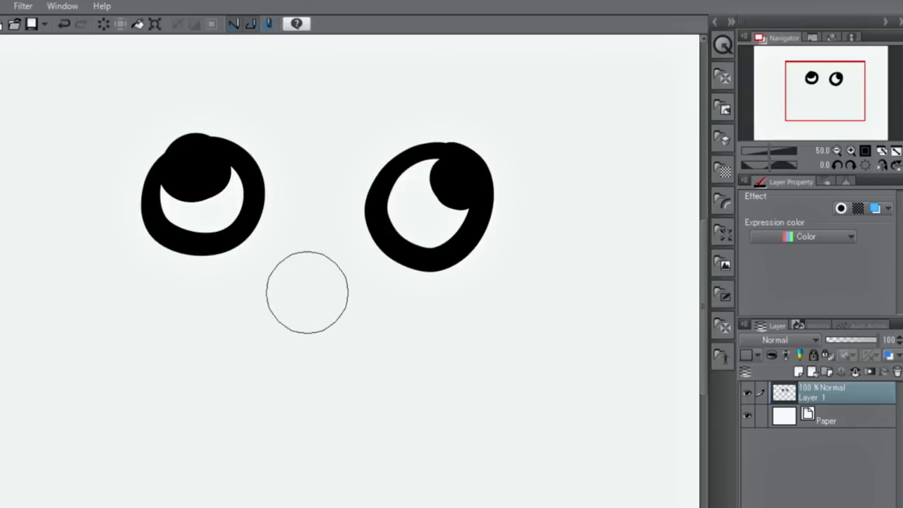
drag(254, 270, 324, 290)
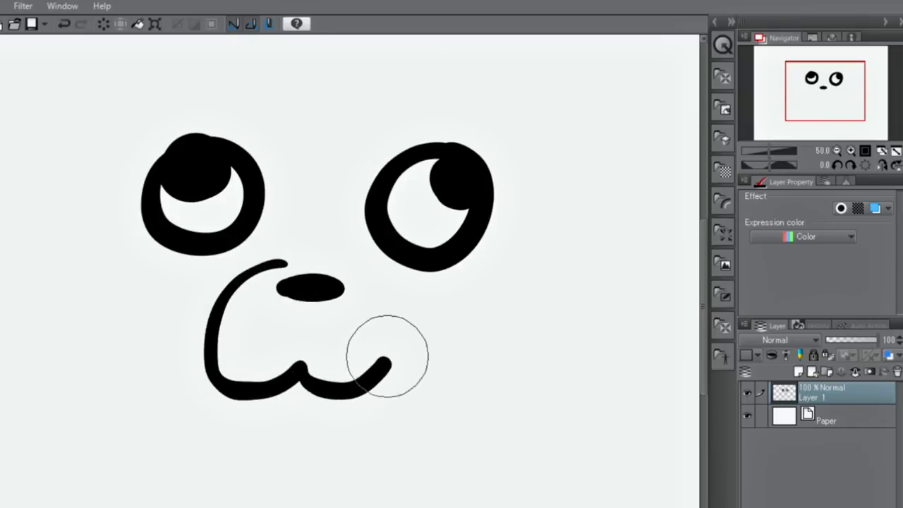
drag(282, 266, 380, 360)
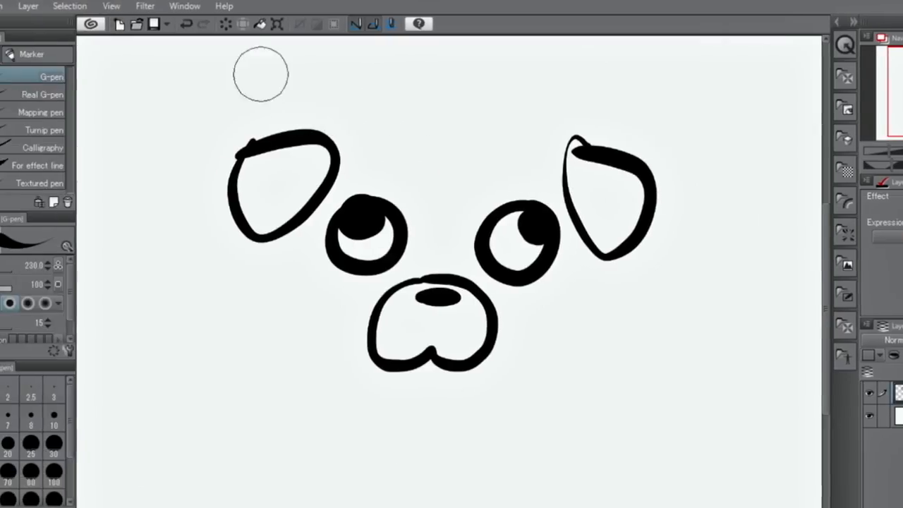
Undo the last ear stroke, draw the top of the head and redraw the right ear.
click(186, 23)
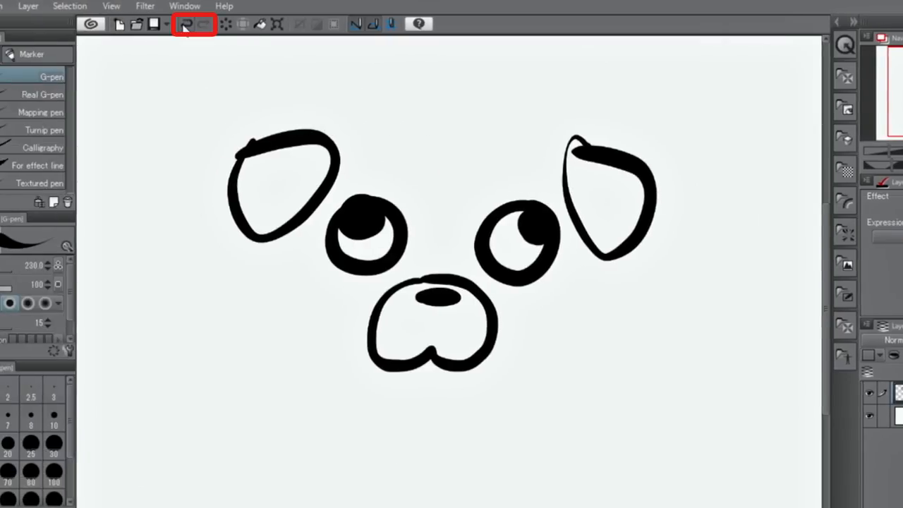
mouse_move(186, 22)
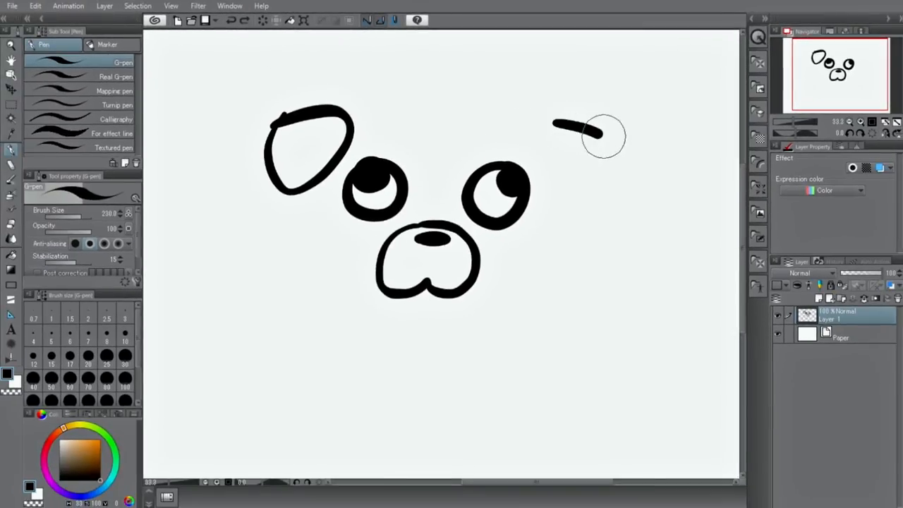
drag(557, 127, 606, 176)
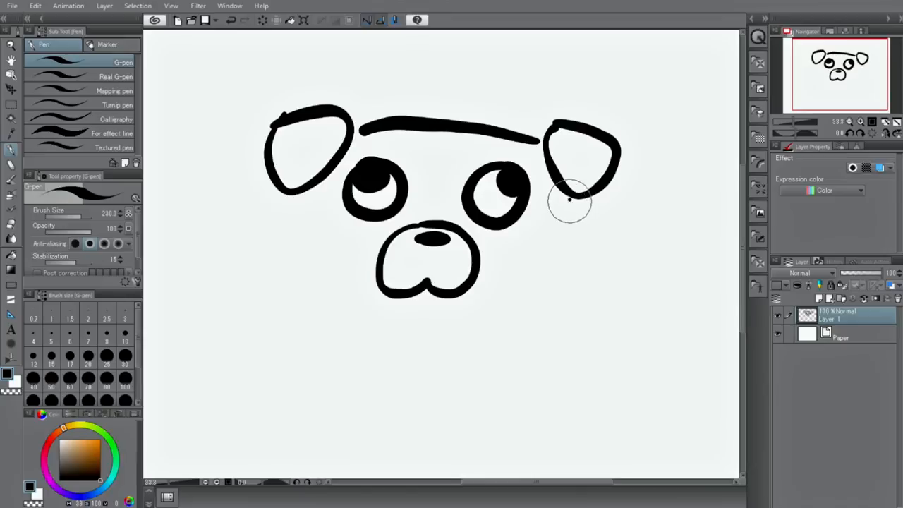
drag(308, 195, 571, 205)
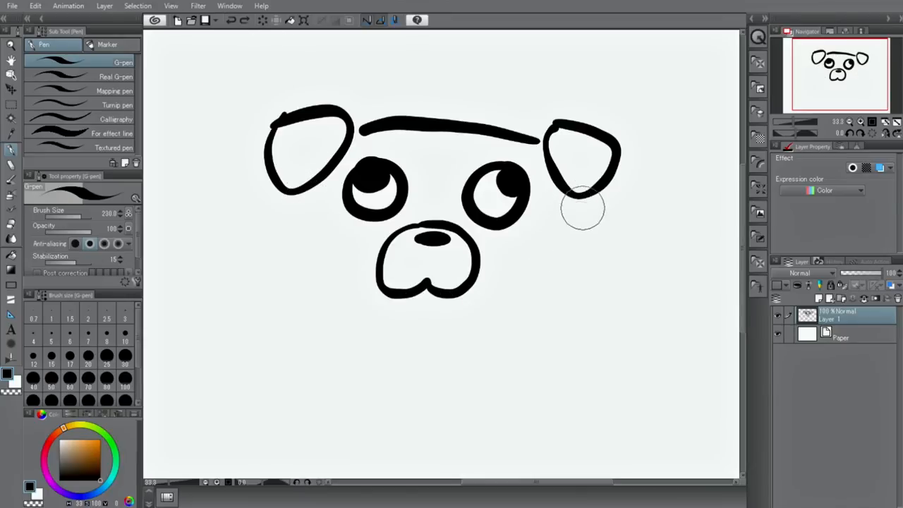
Draw the sides of the face outline and add a tongue below the nose.
drag(581, 204, 359, 310)
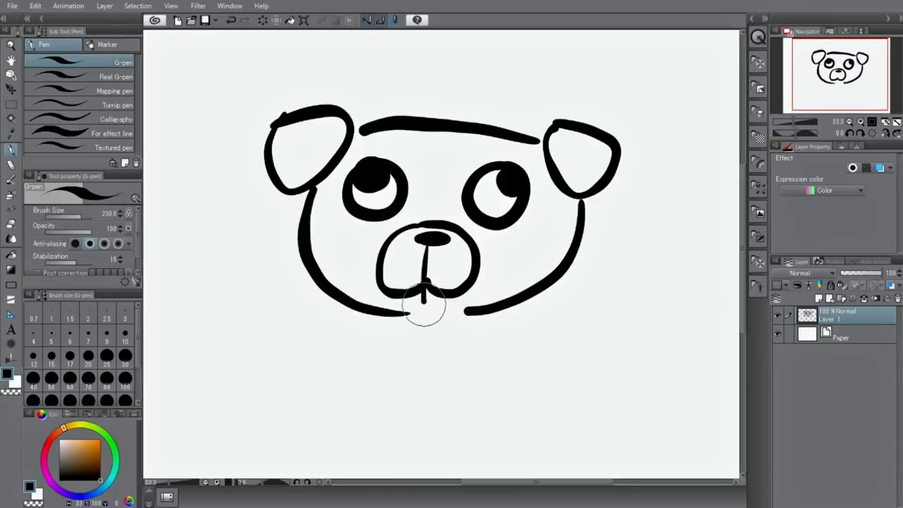
drag(423, 296, 423, 317)
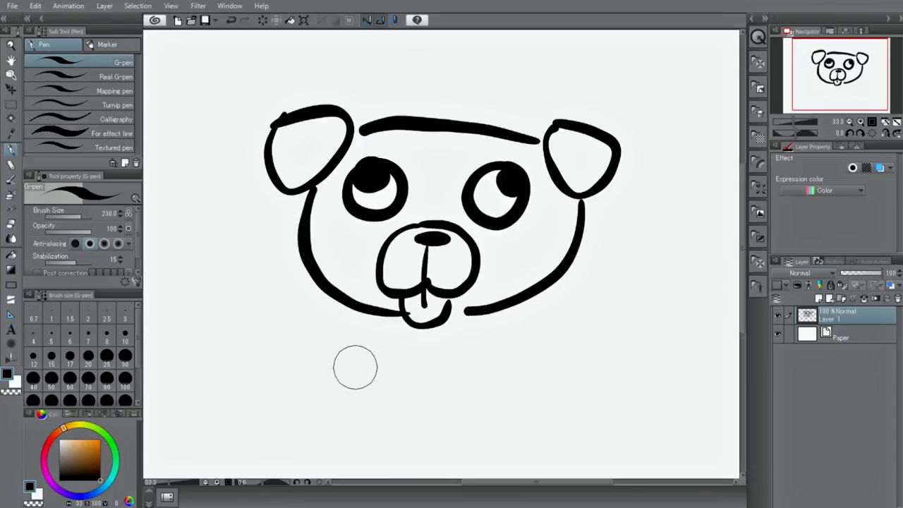